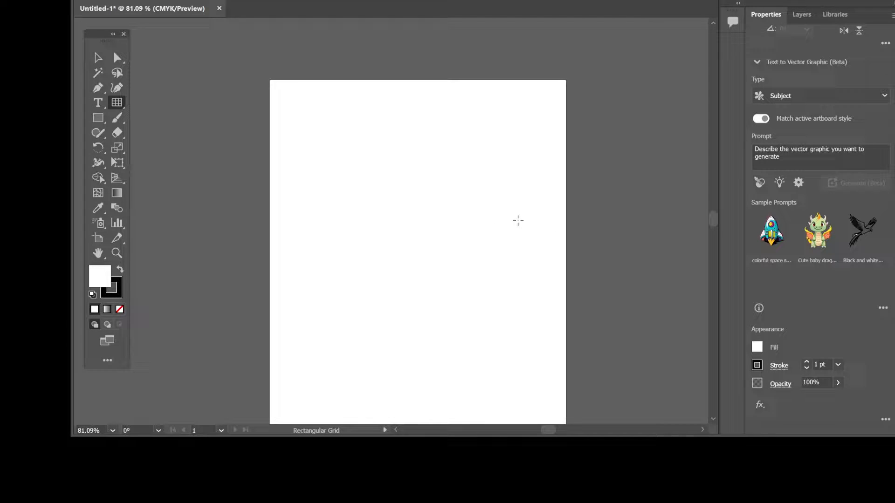
pyautogui.moveTo(514, 216)
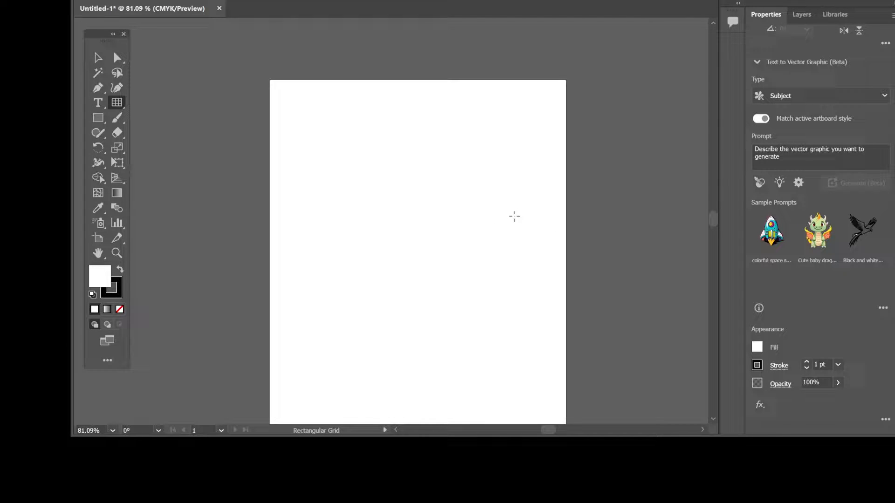
pyautogui.moveTo(475, 205)
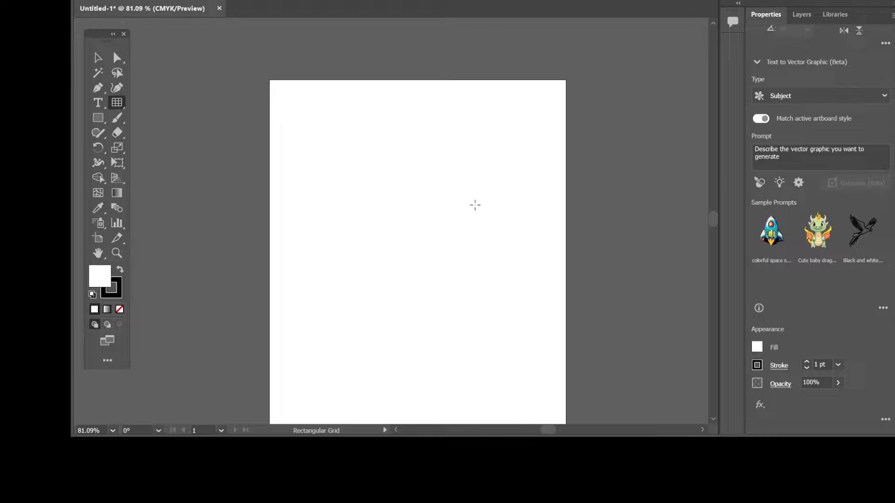
pyautogui.moveTo(429, 222)
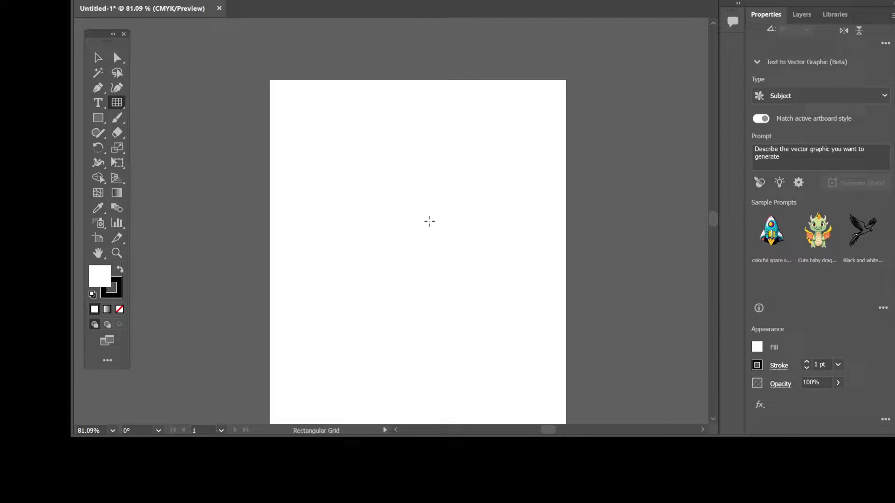
# Step: Turn on the document grid over the blank artboard via View > Show Grid
pyautogui.click(313, 3)
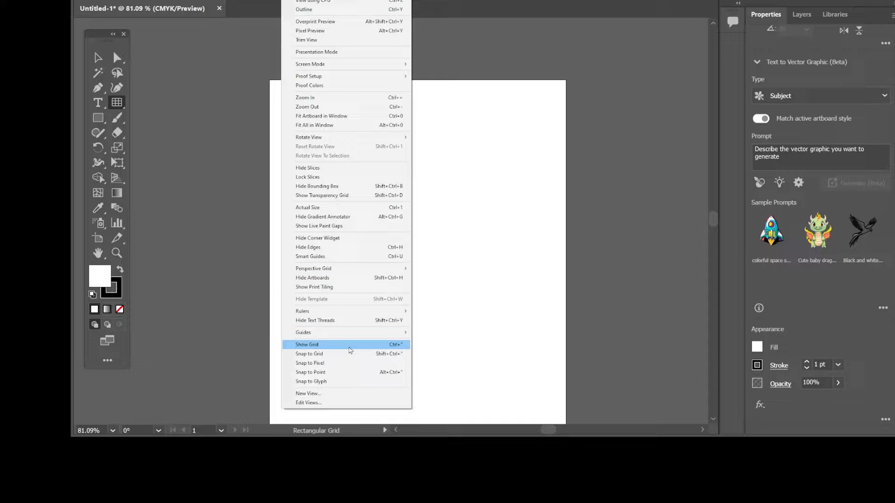
pyautogui.click(307, 344)
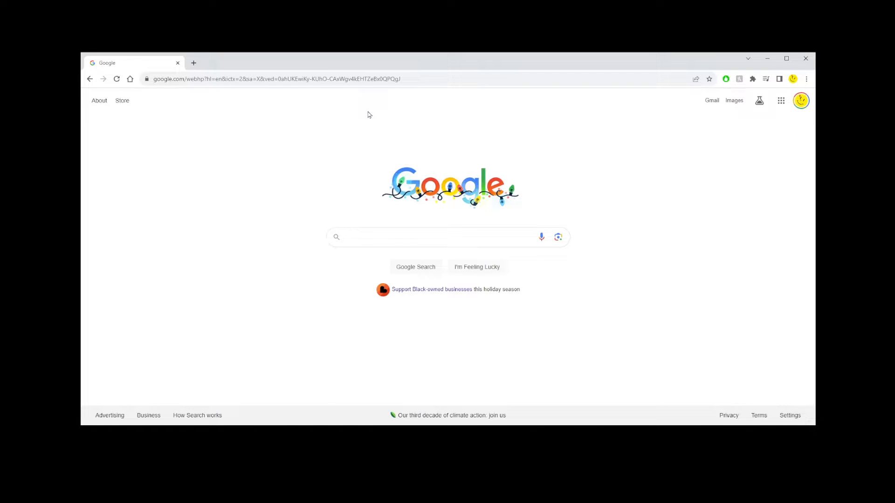
# Step: Search Google for 'ghost together' and open the Ghost Together site result
pyautogui.click(411, 237)
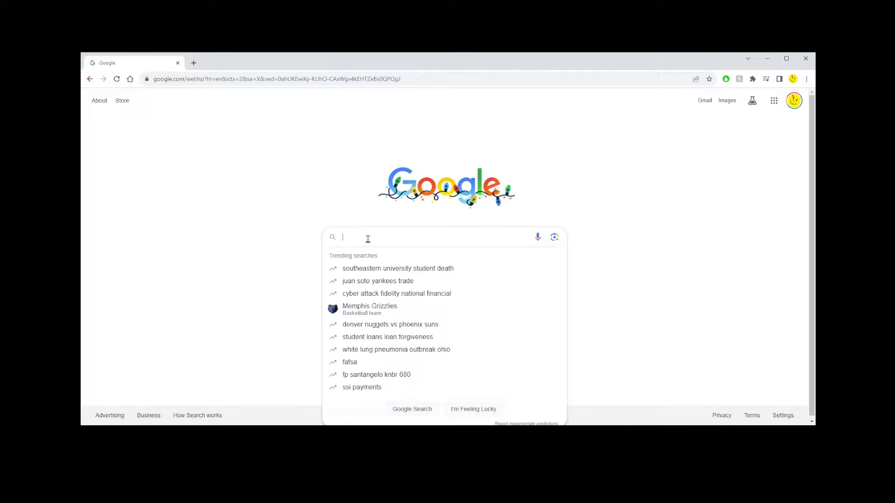
pyautogui.write('ghost together')
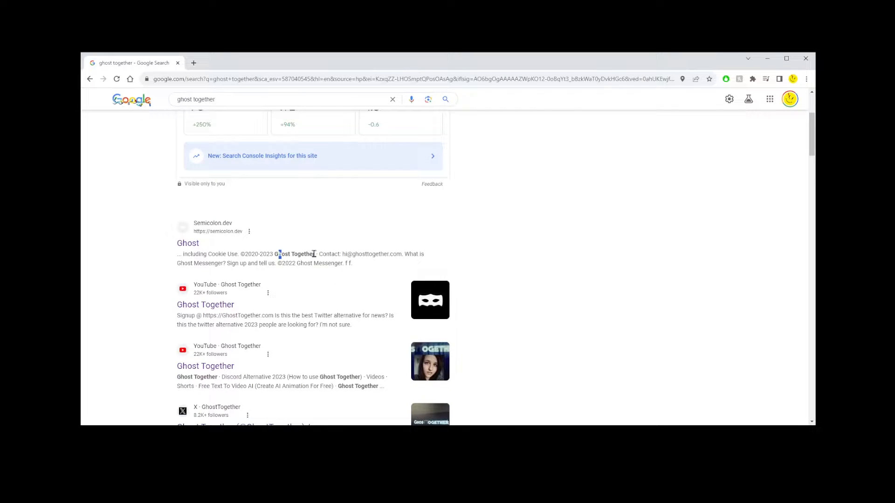
pyautogui.click(187, 243)
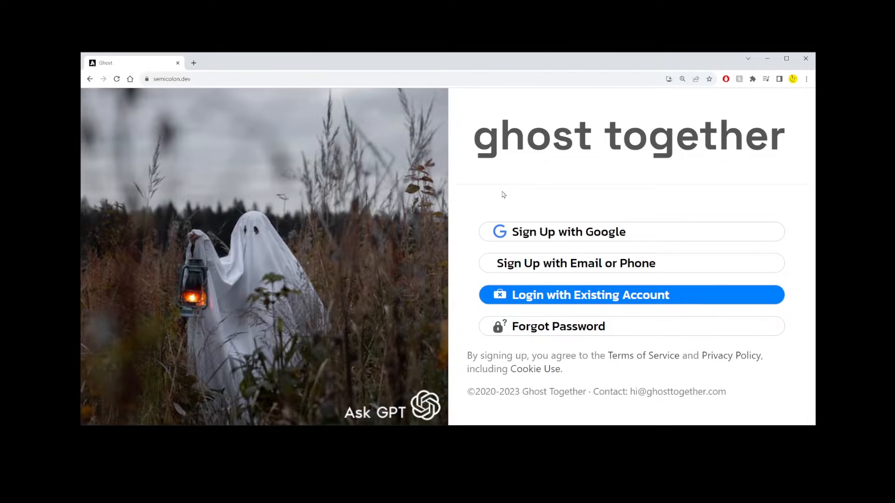
pyautogui.moveTo(568, 166)
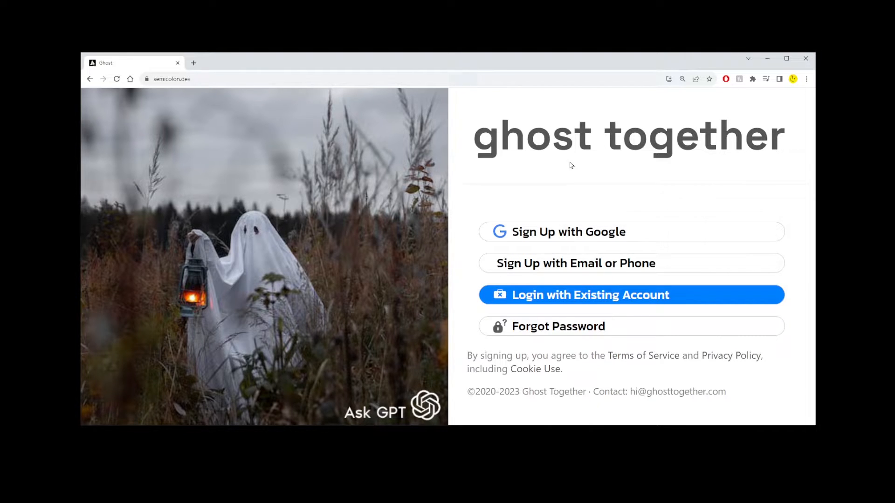
# Step: Log in to Ghost Together, dismiss the theme picker and start a chat with the GPT-3 assistant
pyautogui.click(589, 295)
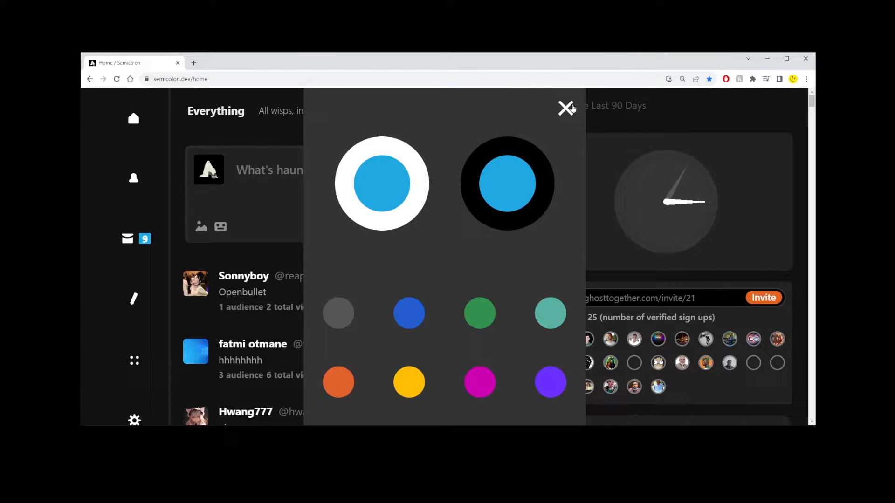
pyautogui.click(566, 108)
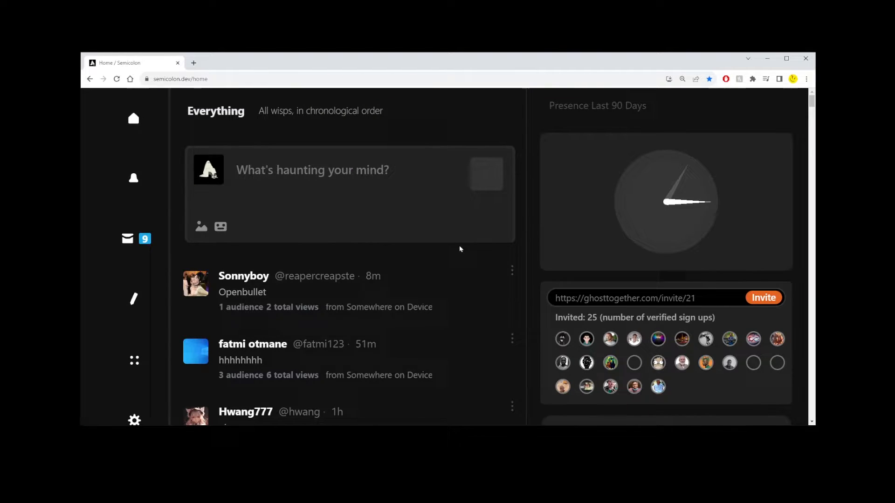
pyautogui.moveTo(134, 240)
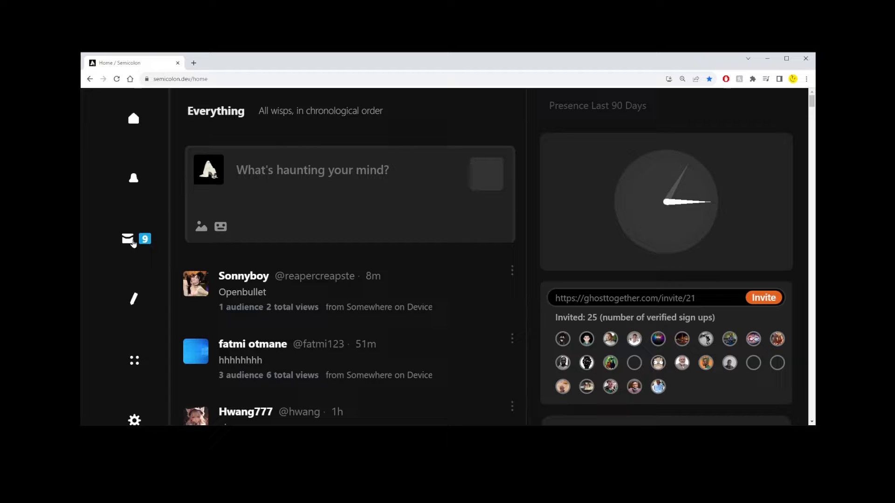
pyautogui.click(128, 239)
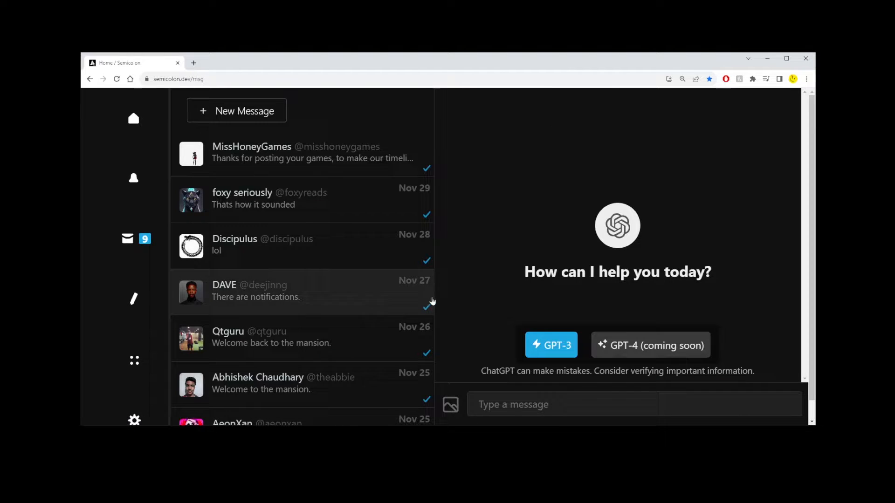
pyautogui.moveTo(559, 271)
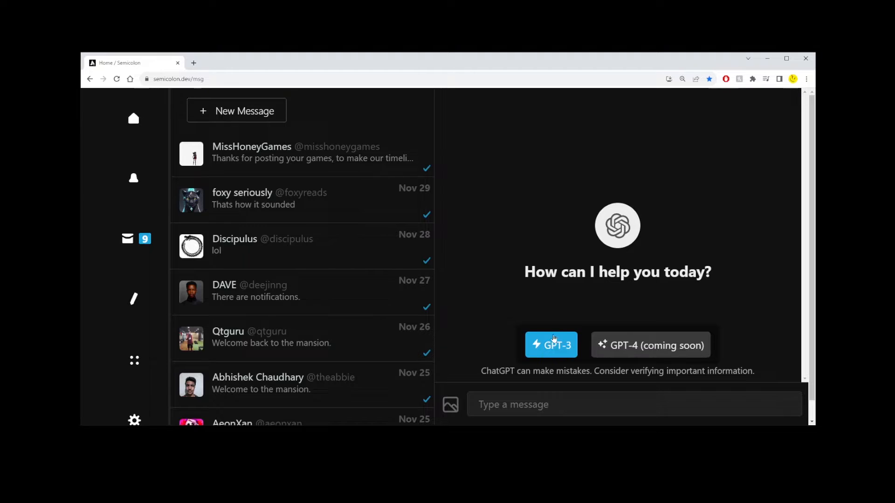
pyautogui.click(627, 405)
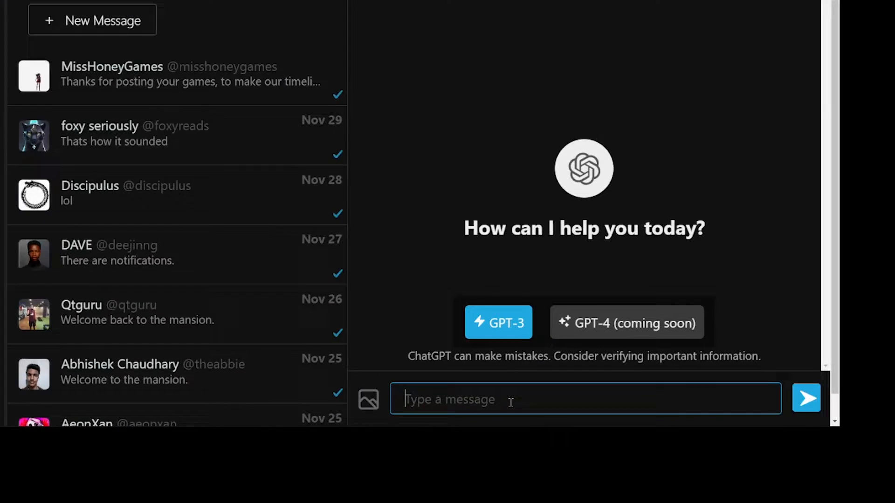
# Step: Ask 'how to create a grid in illustrator' and highlight the first four steps of the answer
pyautogui.write('how to create')
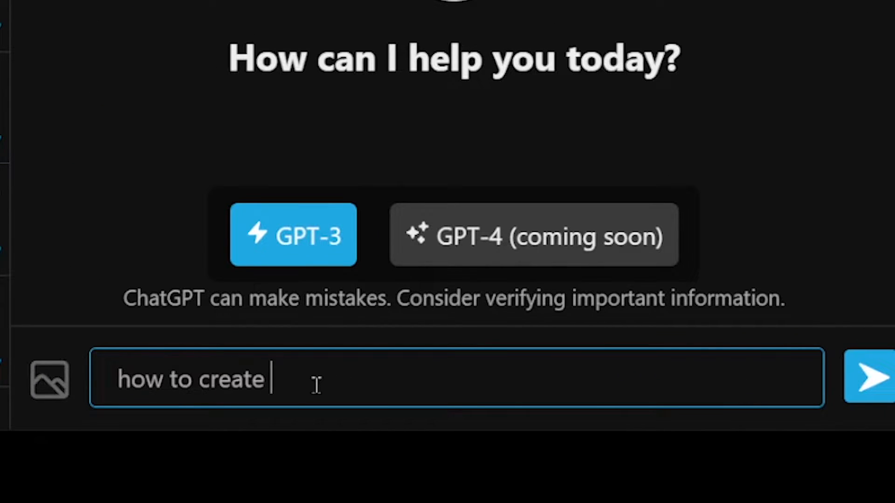
pyautogui.write('a grid in')
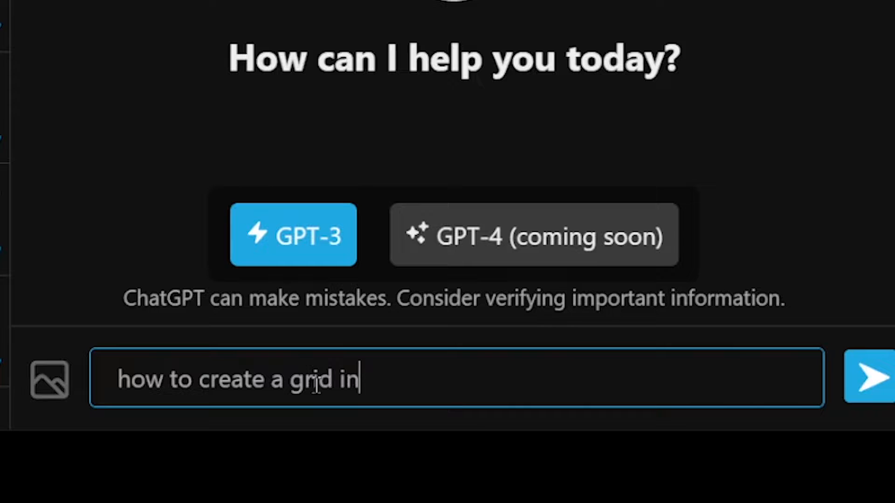
pyautogui.press('ctrl+a')
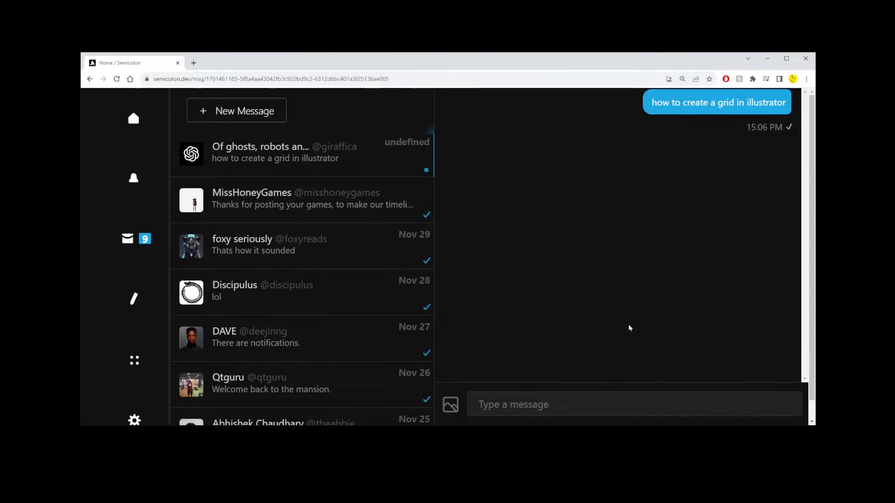
pyautogui.moveTo(632, 313)
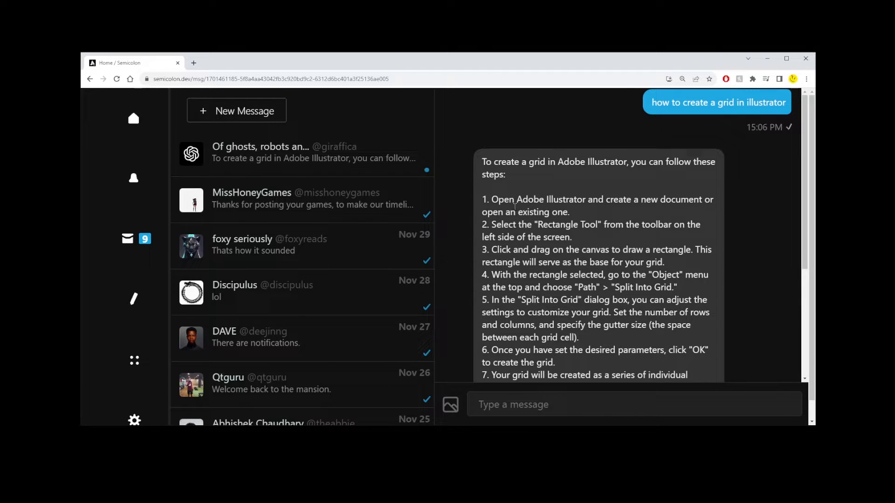
pyautogui.moveTo(492, 200); pyautogui.dragTo(602, 291)
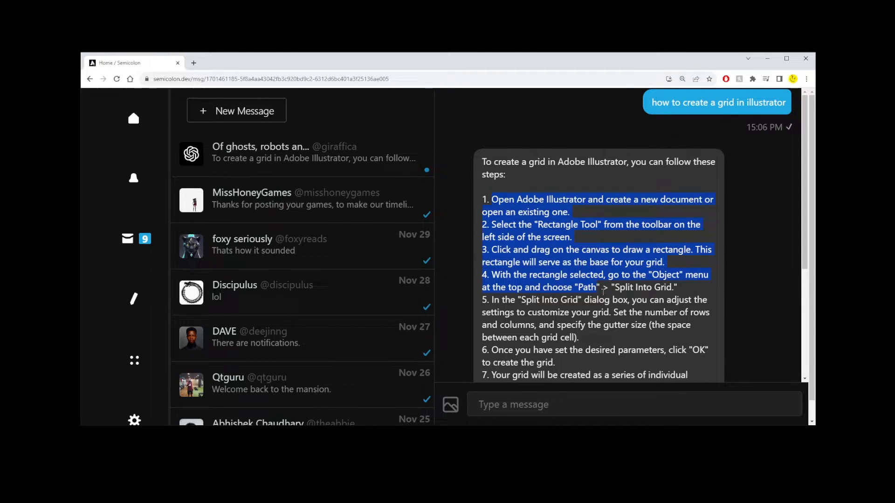
pyautogui.scroll(-3)
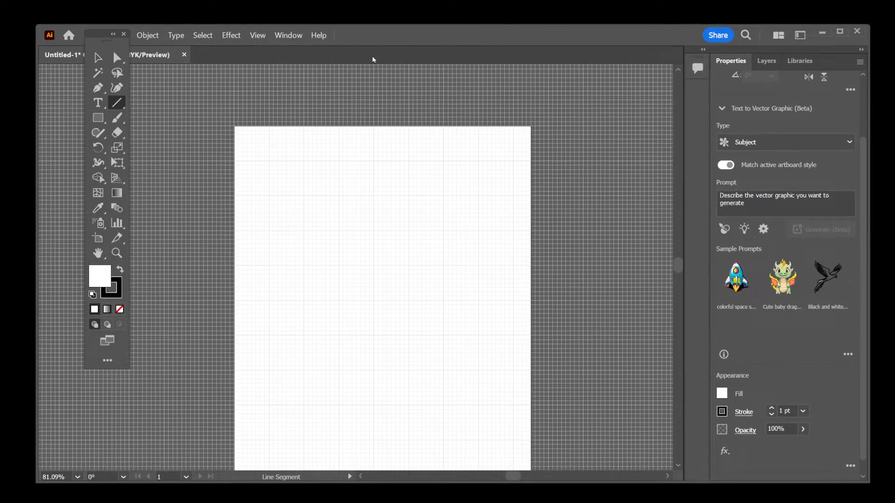
# Step: Hide the document grid so the artboard shows plain white
pyautogui.click(258, 35)
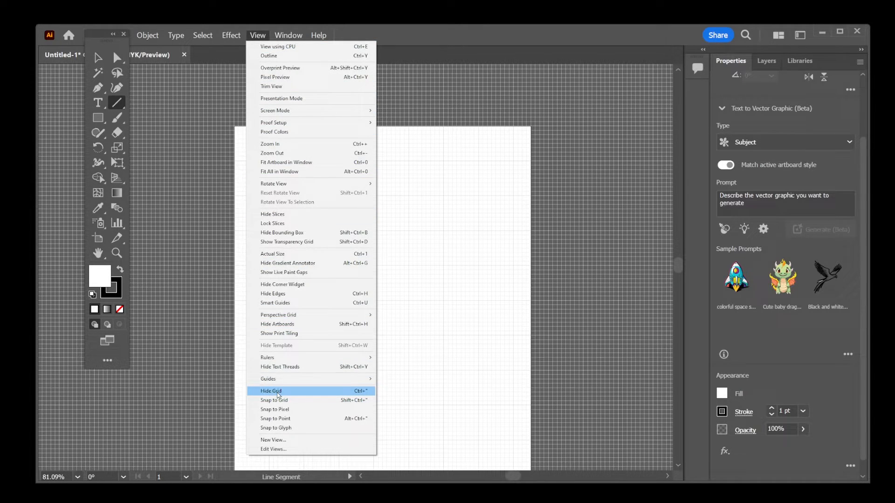
pyautogui.click(270, 391)
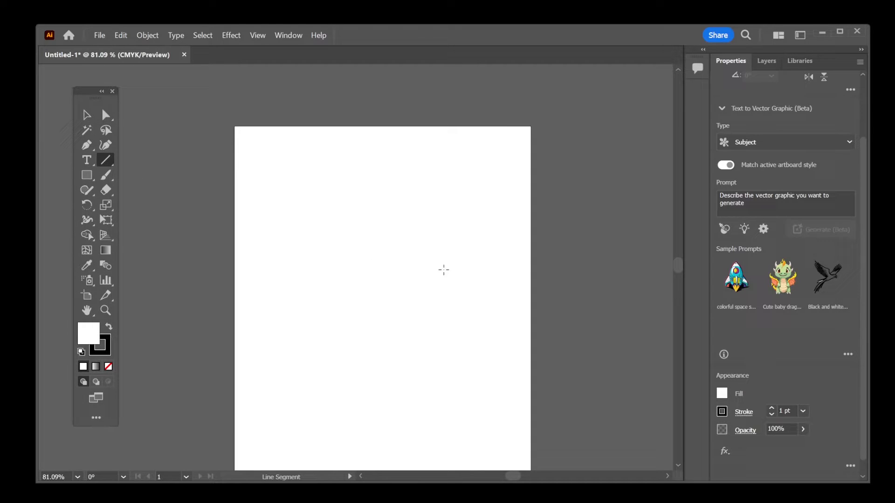
pyautogui.moveTo(400, 269)
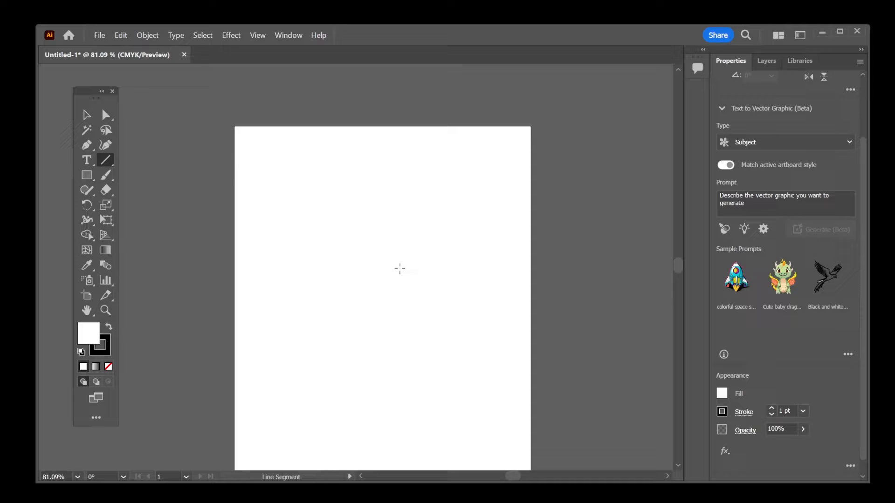
pyautogui.moveTo(358, 220)
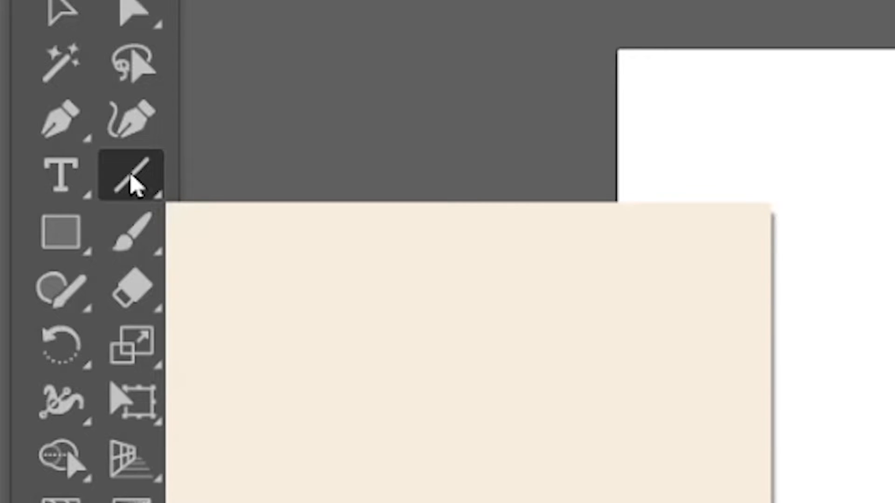
# Step: Draw a 6-by-6 rectangular grid on the artboard with the Rectangular Grid Tool, keeping 5 dividers each way
pyautogui.click(130, 176)
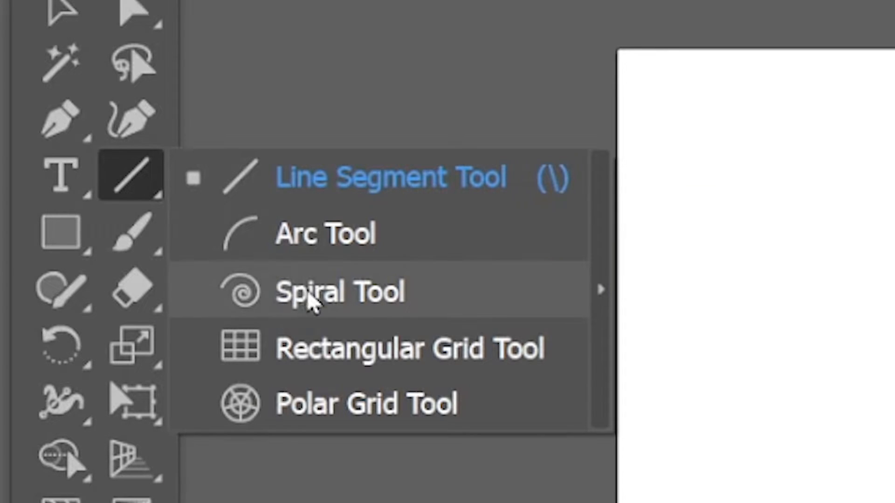
pyautogui.moveTo(400, 374)
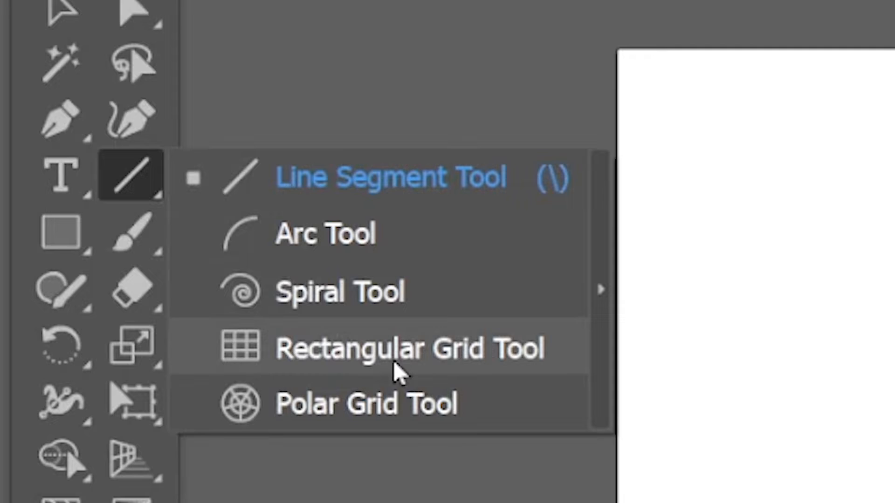
pyautogui.click(411, 348)
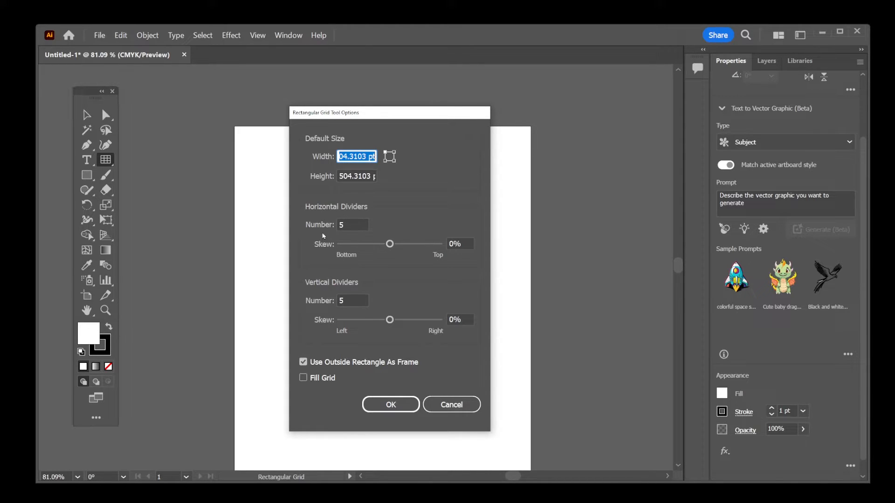
pyautogui.moveTo(409, 388)
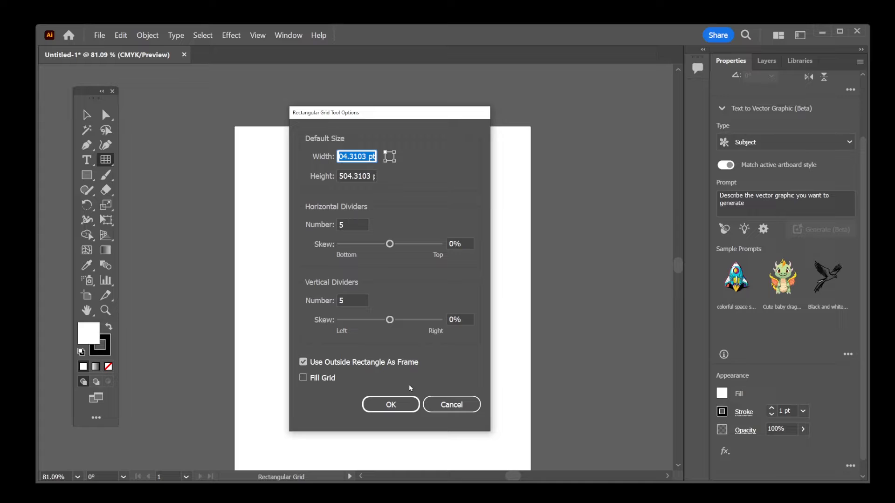
pyautogui.click(391, 405)
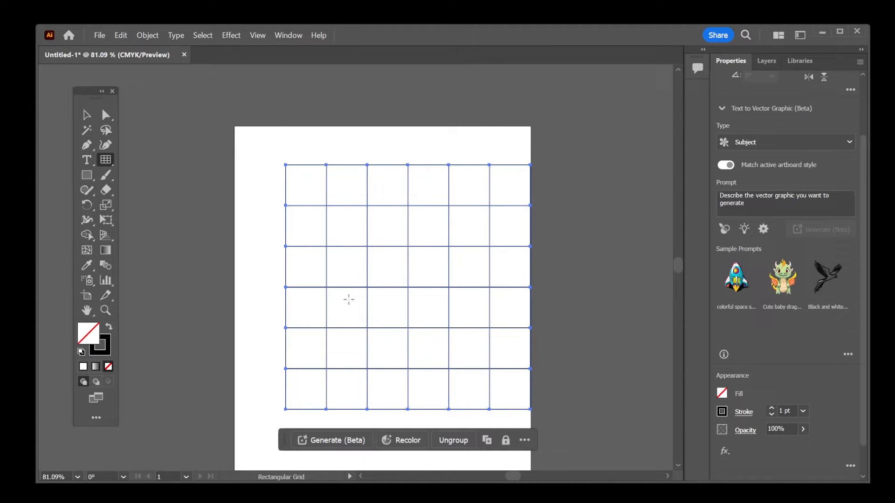
pyautogui.click(85, 114)
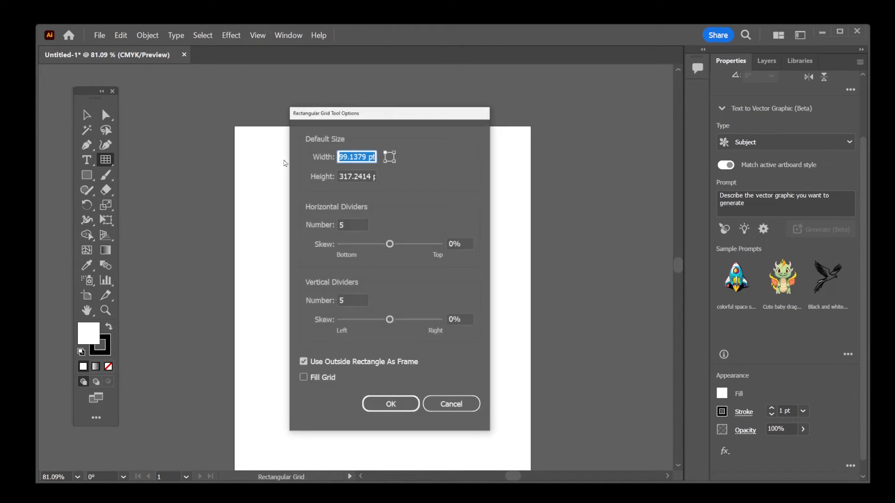
# Step: Create a grid with 100 horizontal and 100 vertical dividers and confirm moving it
pyautogui.click(352, 225)
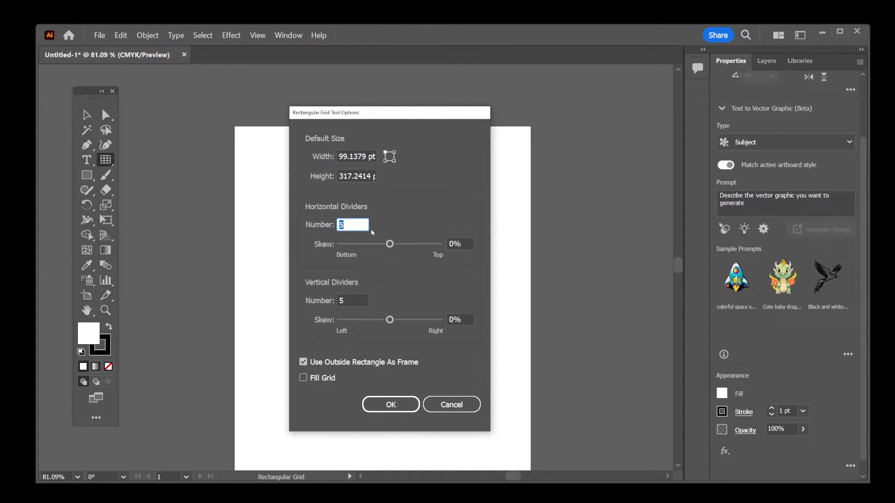
pyautogui.write('100')
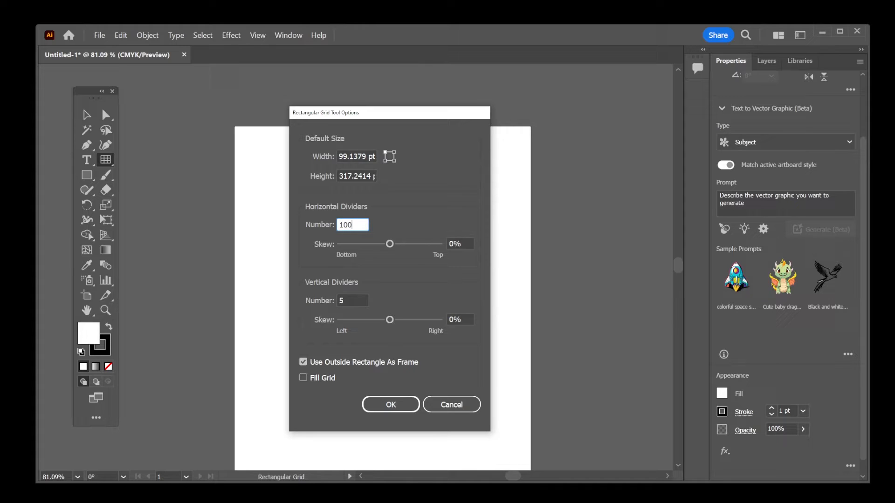
pyautogui.click(352, 301)
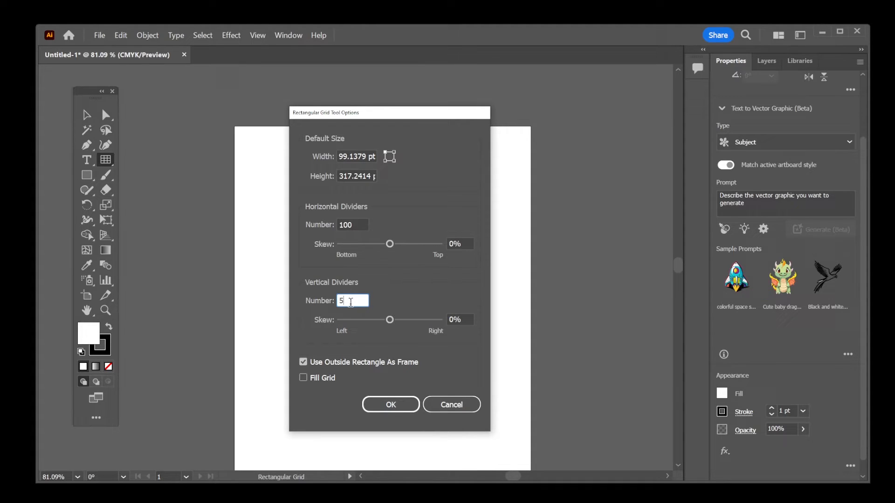
pyautogui.write('100')
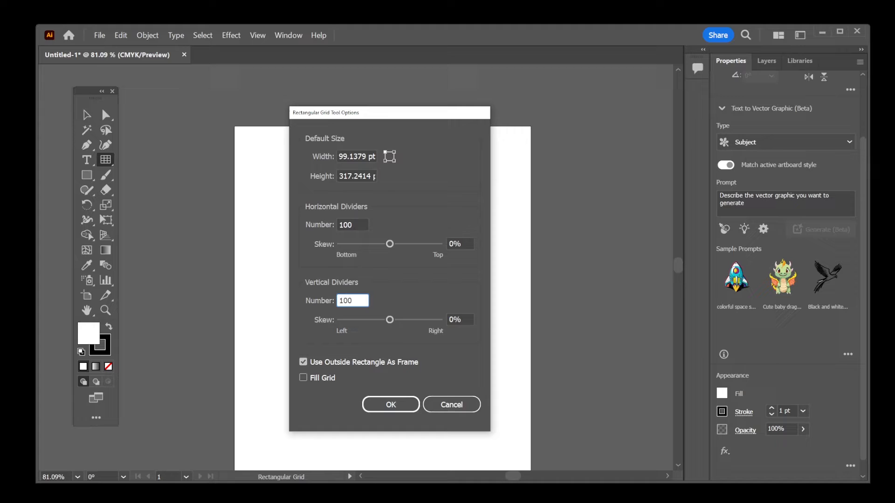
pyautogui.click(391, 404)
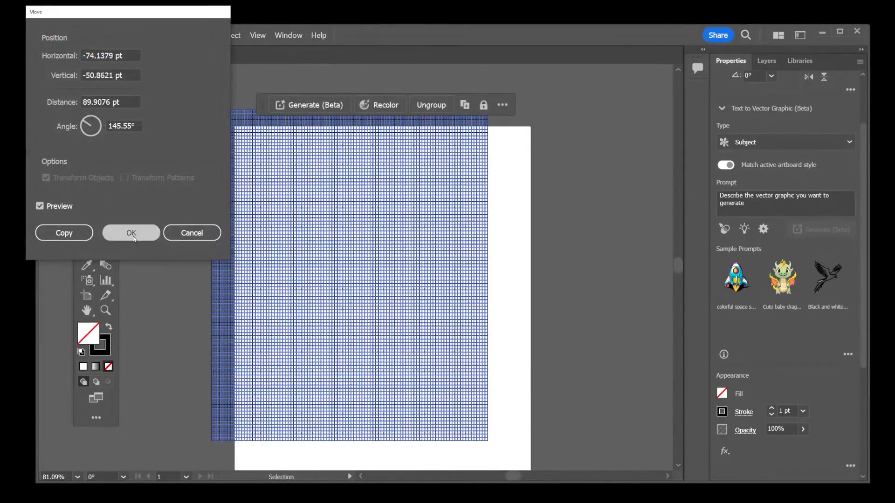
pyautogui.click(130, 233)
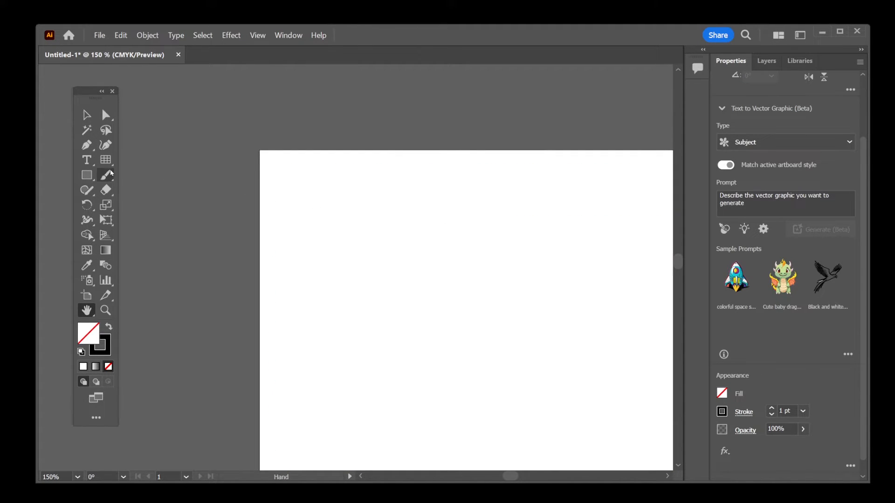
# Step: Draw a large empty rectangle spanning most of the artboard with the Rectangle Tool
pyautogui.moveTo(305, 187); pyautogui.dragTo(393, 260)
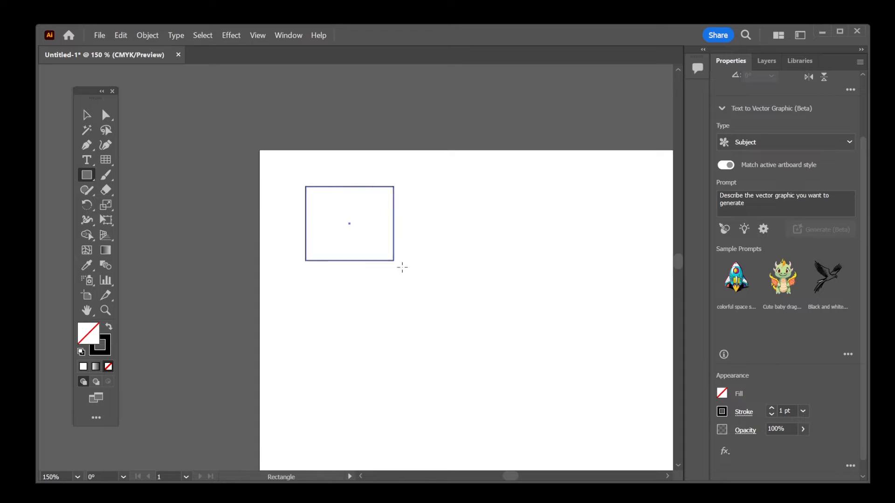
pyautogui.moveTo(393, 261); pyautogui.dragTo(608, 393)
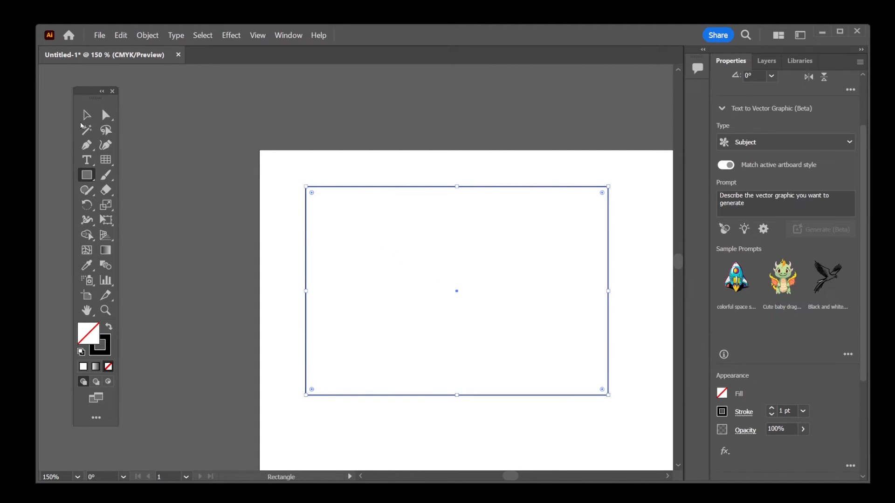
pyautogui.moveTo(86, 115)
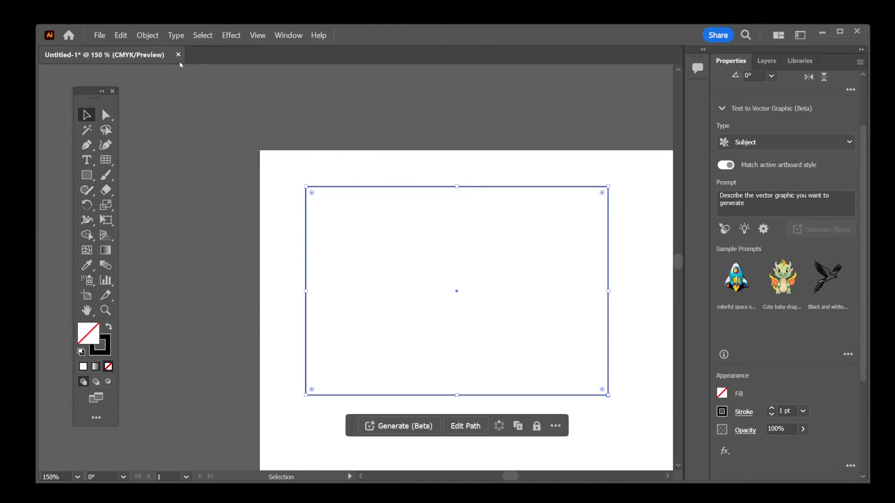
# Step: Split the rectangle into a grid of 100 rows with Object > Path > Split Into Grid
pyautogui.click(147, 35)
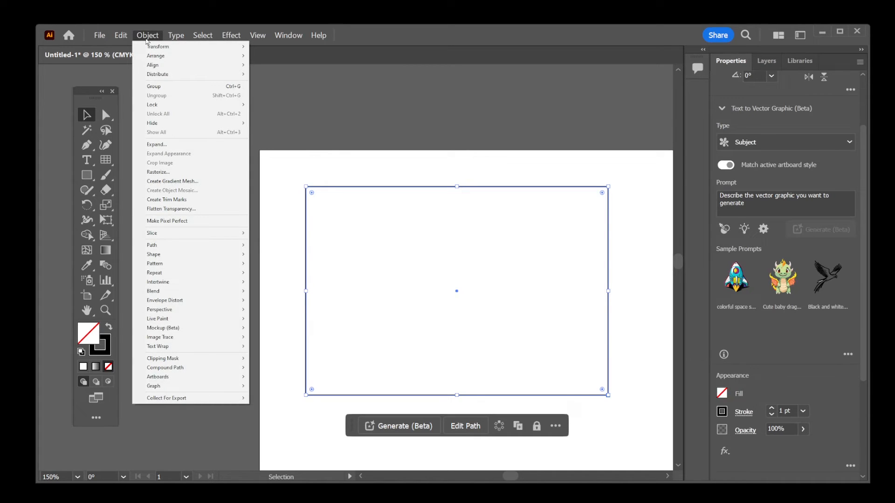
pyautogui.moveTo(151, 245)
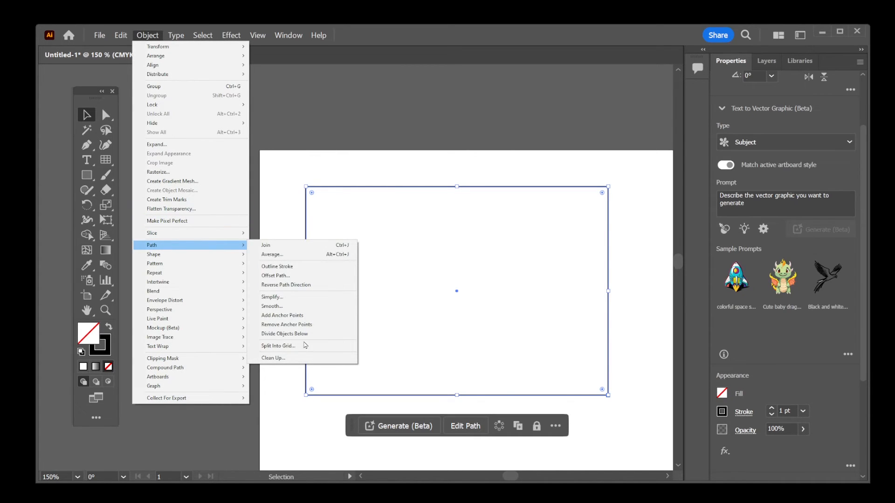
pyautogui.moveTo(278, 345)
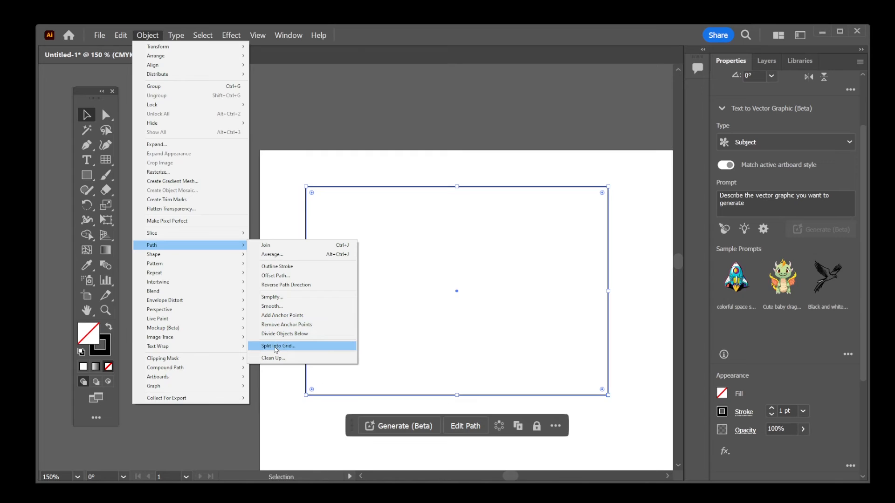
pyautogui.click(278, 345)
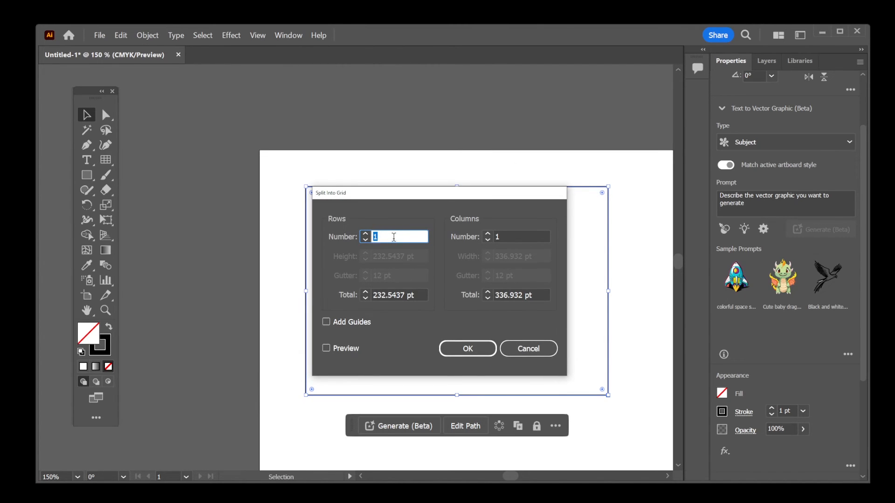
pyautogui.write('100')
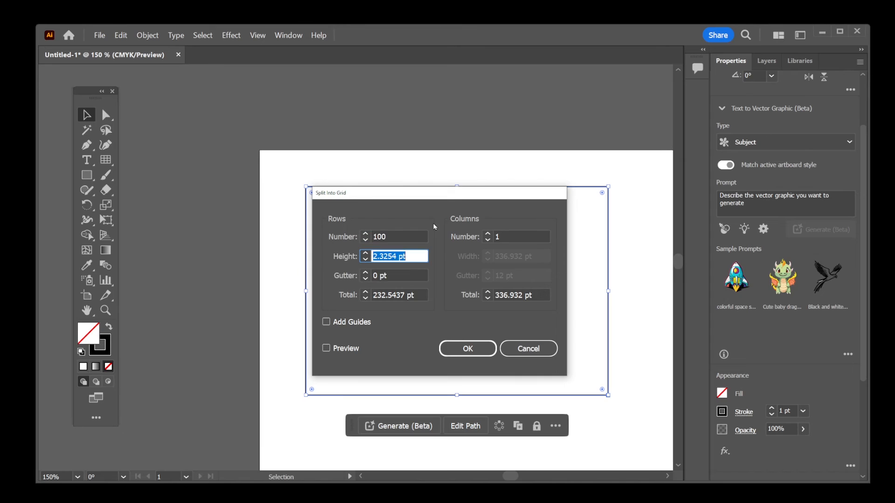
pyautogui.click(516, 235)
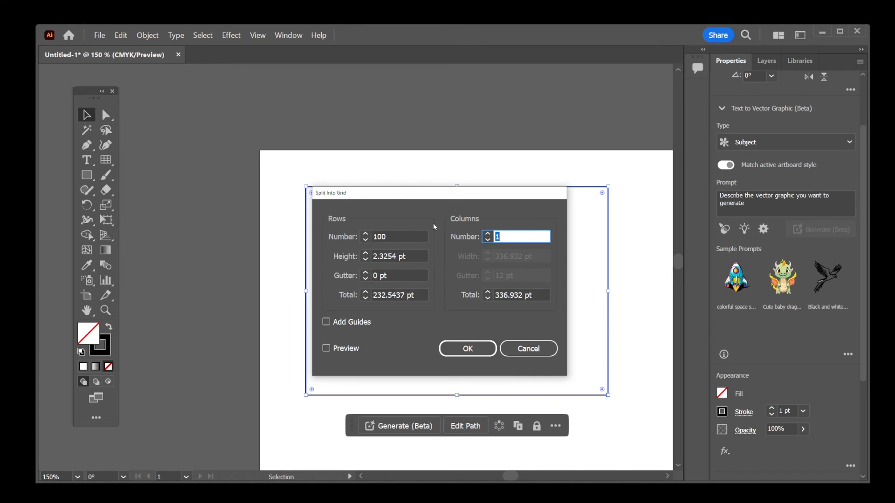
pyautogui.click(466, 348)
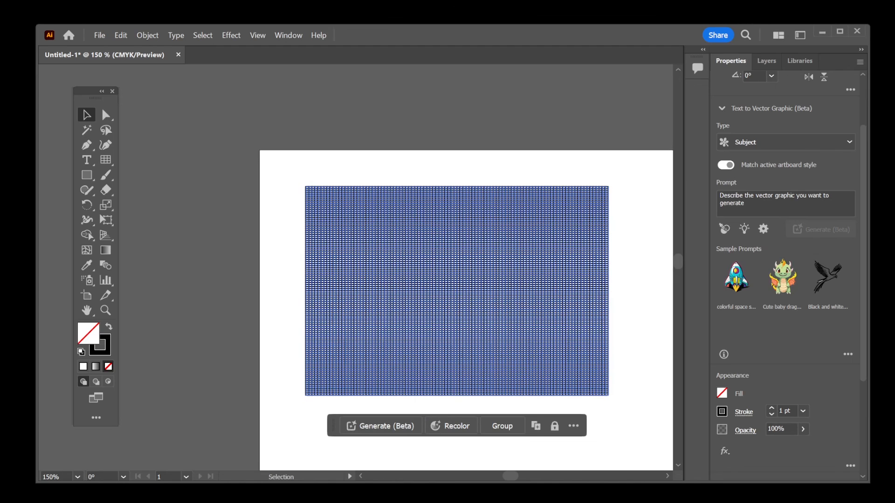